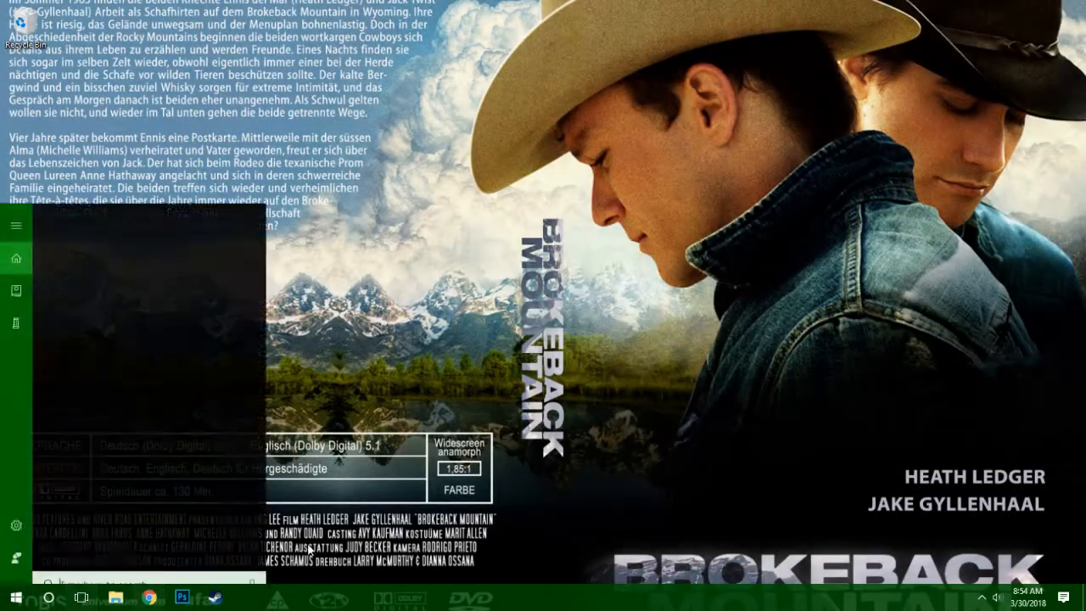
# Search Start for 'paint' and launch the Paint desktop app.
pyautogui.write('paint')
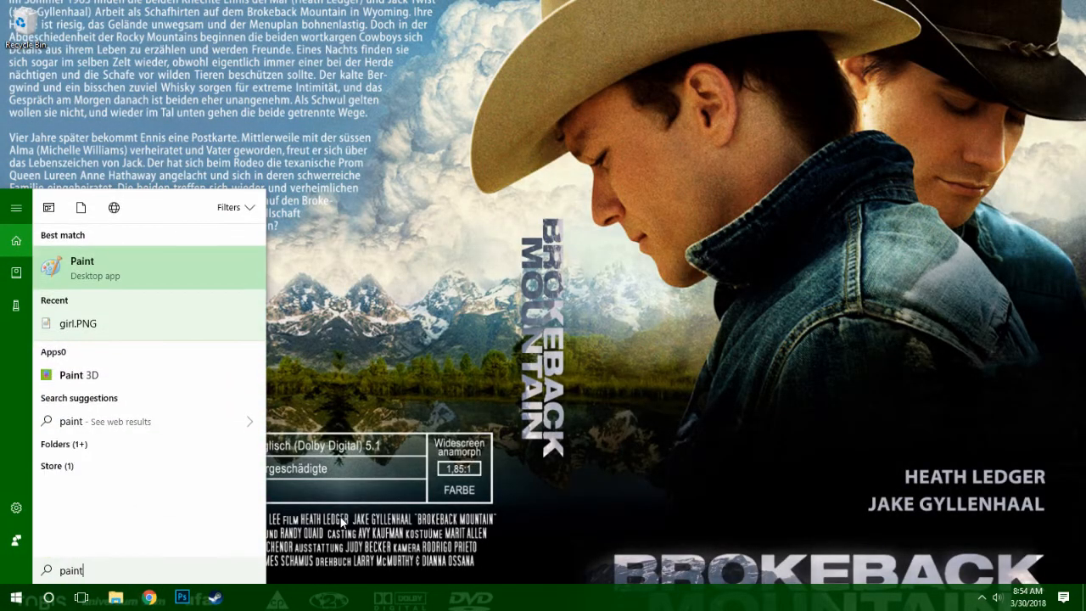
pyautogui.click(81, 268)
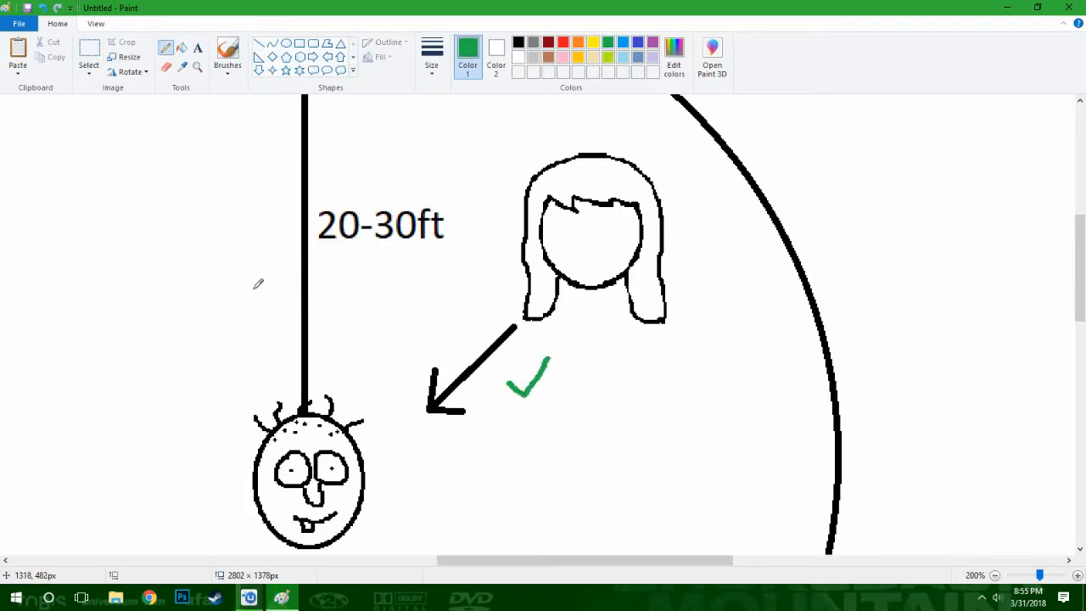
pyautogui.moveTo(499, 512)
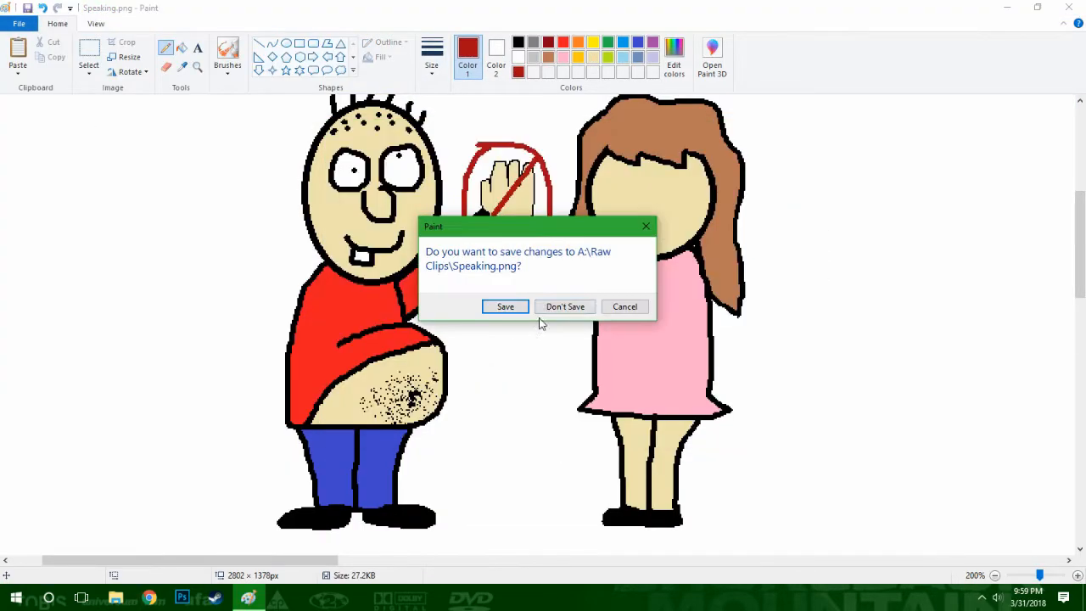
# Answer the save-changes prompt for Speaking.png.
pyautogui.click(564, 306)
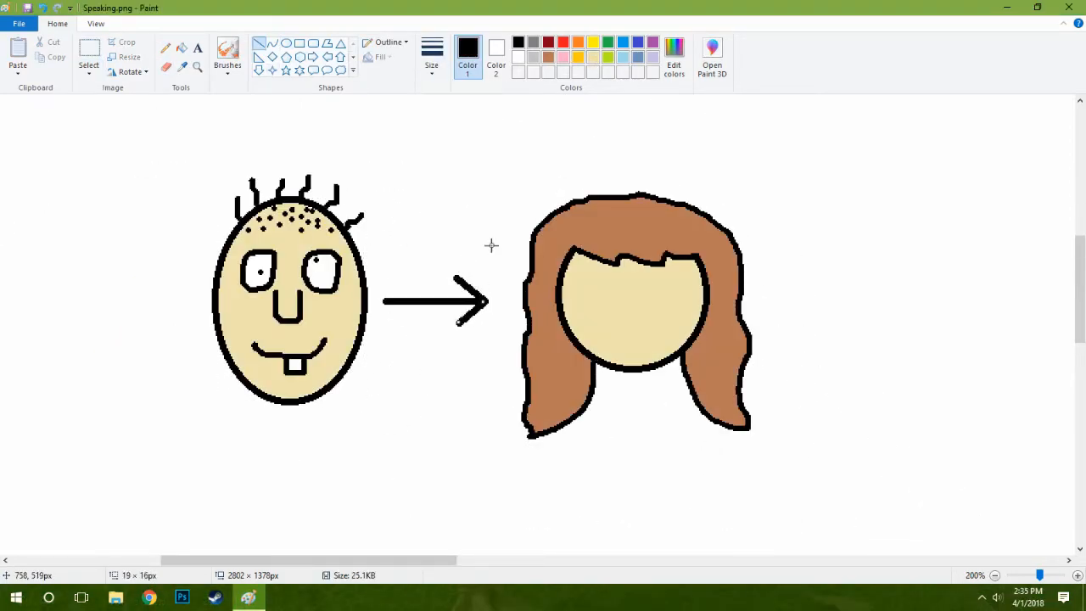
pyautogui.moveTo(625, 500)
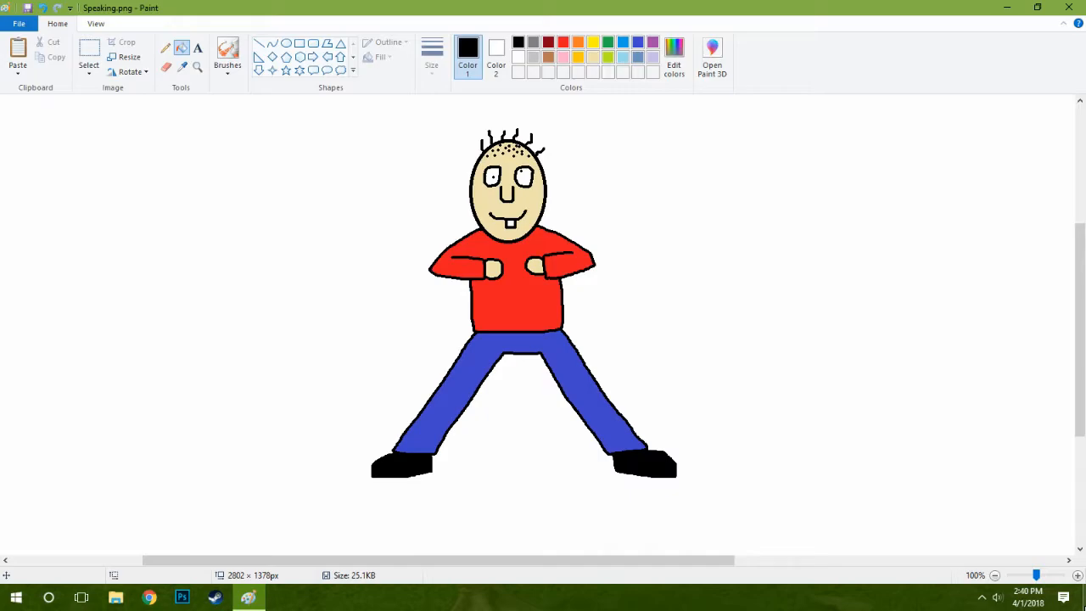
# Add the text 'NO STARFISH' and bring up the canvas context menu near the woman.
pyautogui.write('NO STARFISH')
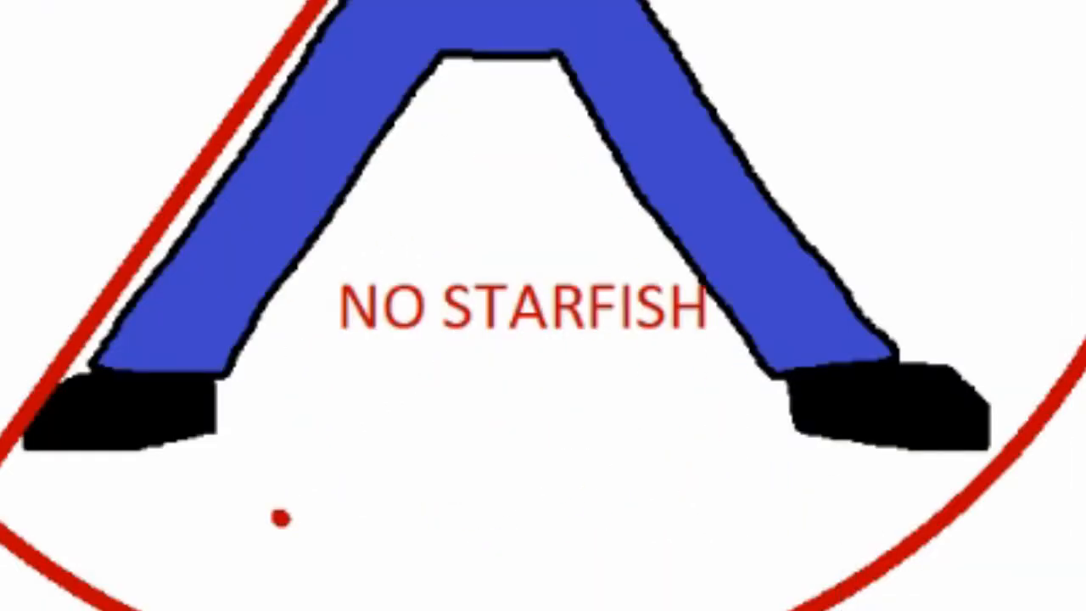
pyautogui.rightClick(694, 409)
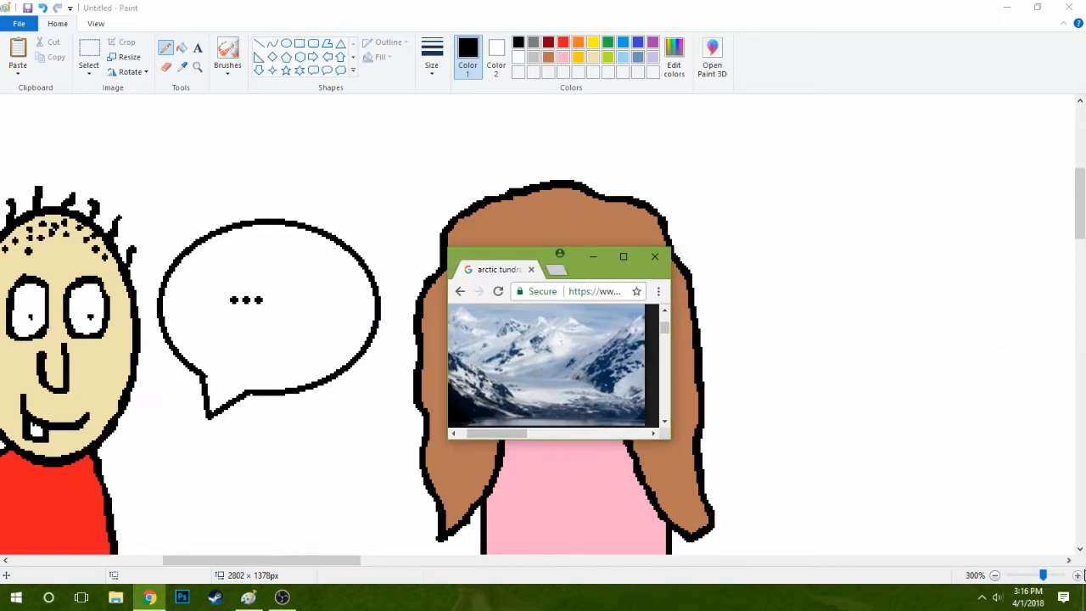
# Select the whole heart cartoon and delete it to clear the canvas.
pyautogui.click(655, 256)
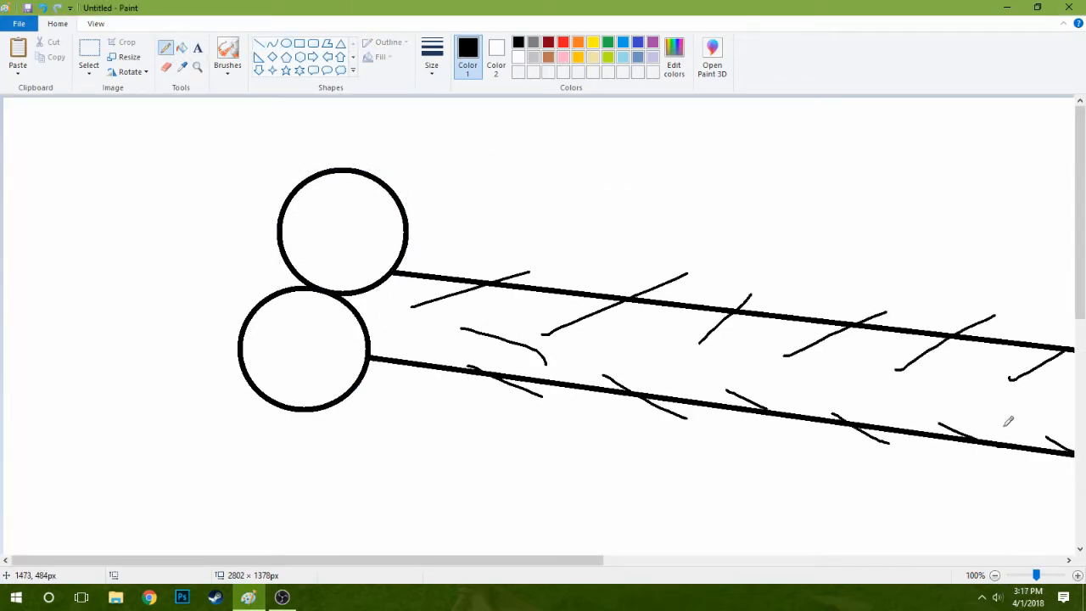
pyautogui.click(227, 52)
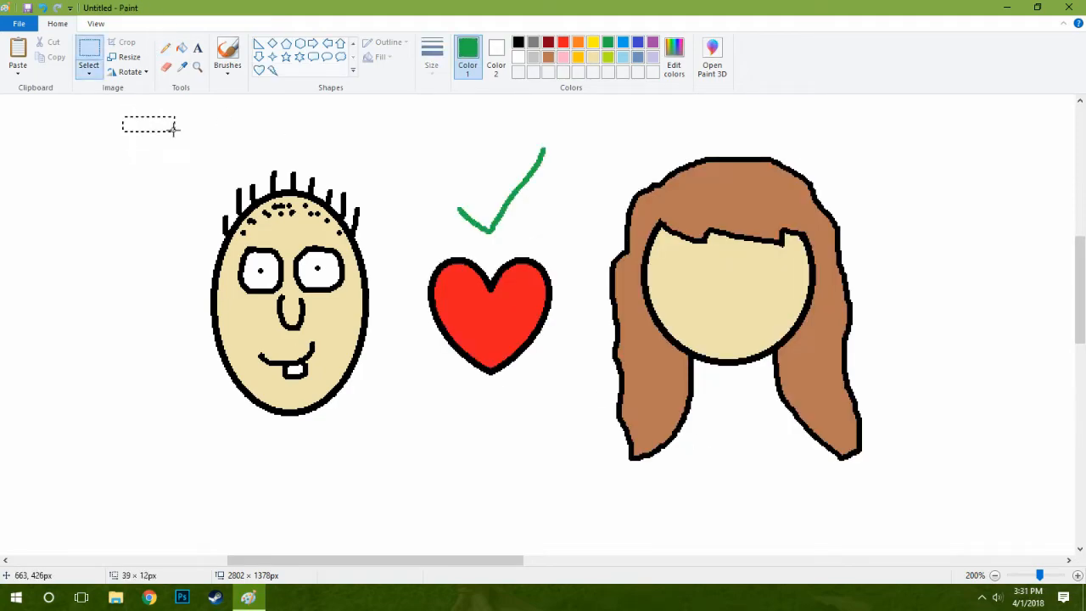
pyautogui.rightClick(579, 314)
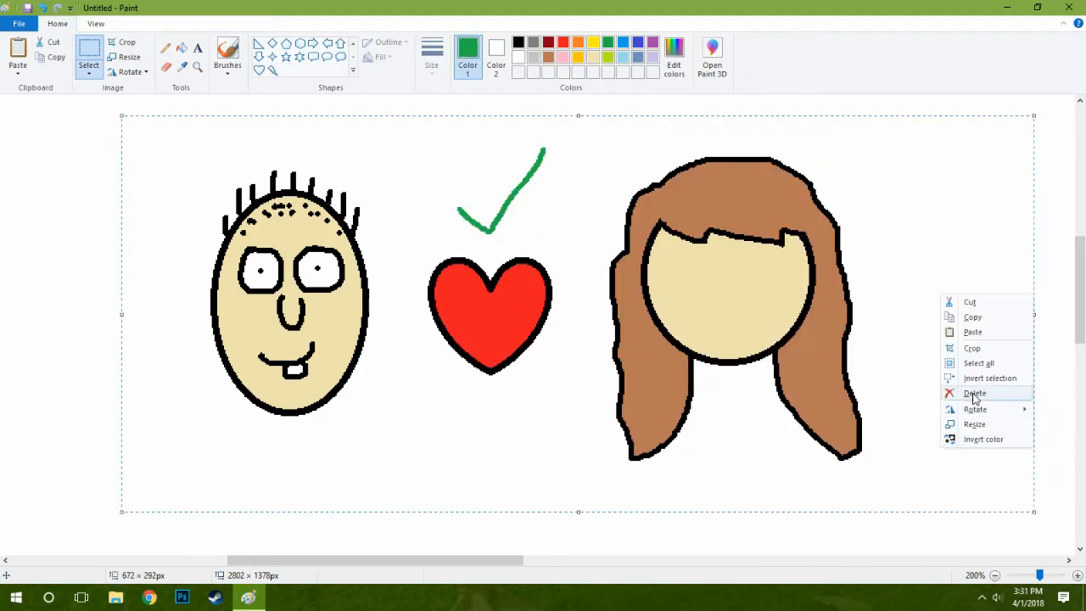
pyautogui.click(974, 393)
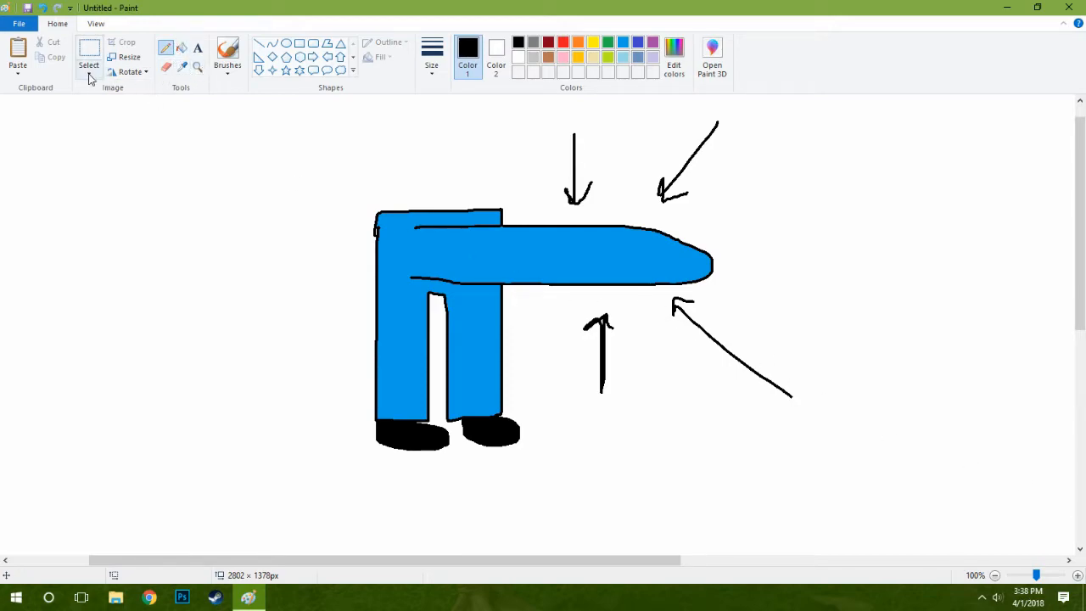
# Paste the 'To Infinity and Beyond' screenshot onto the canvas over the figure.
pyautogui.click(88, 59)
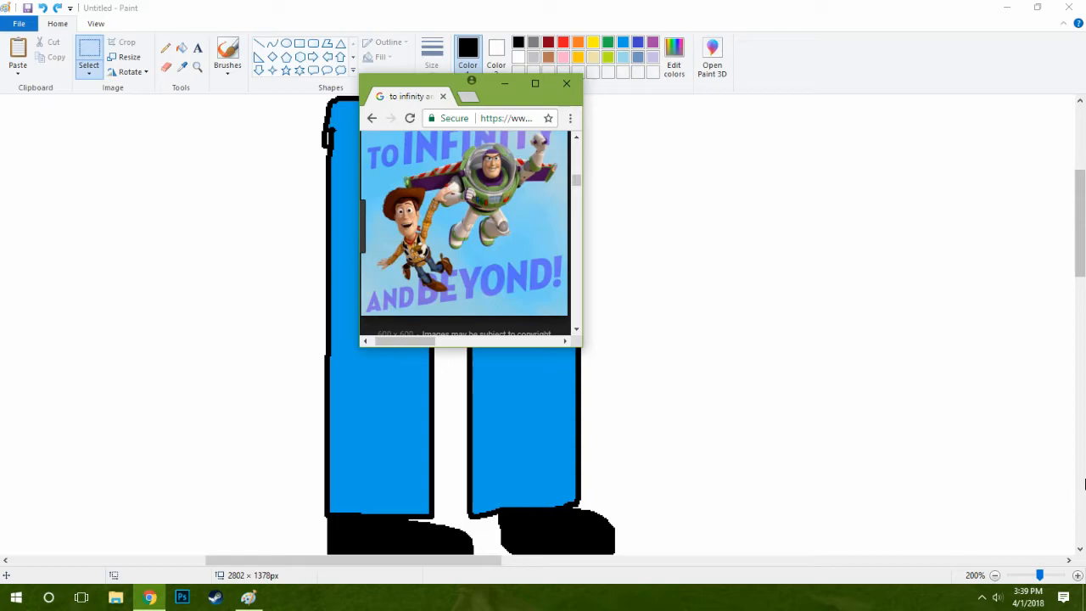
pyautogui.click(567, 83)
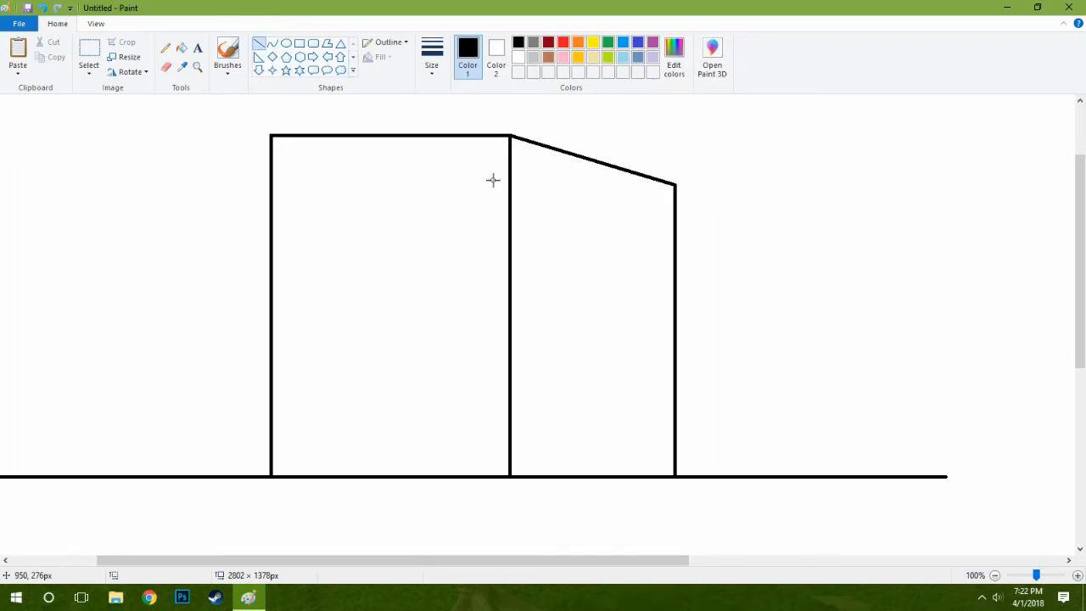
# Label the store outline with orange text beginning 'The Home'.
pyautogui.write('The Home')
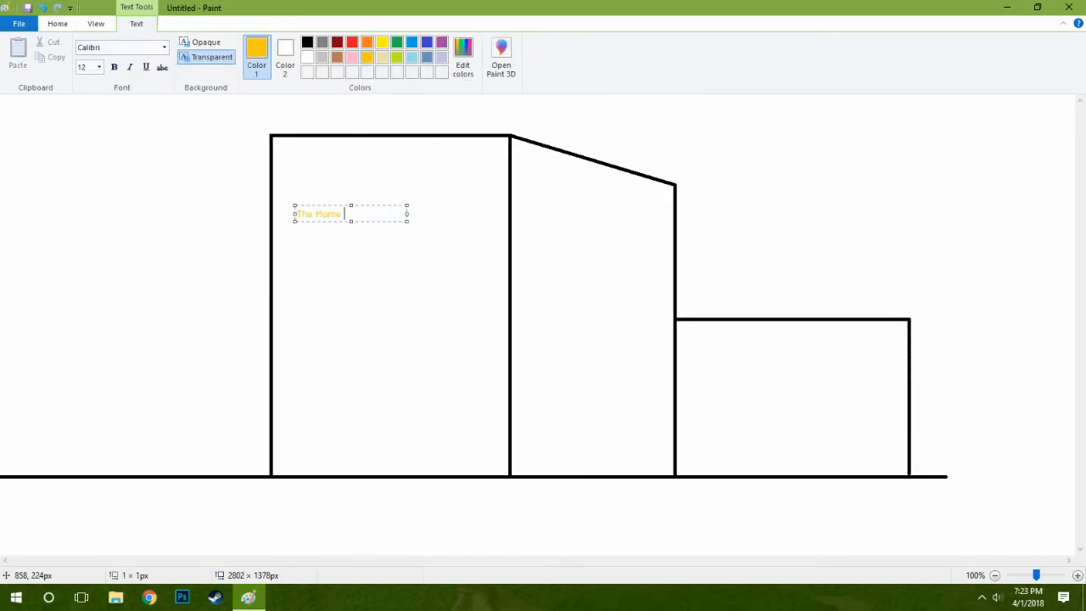
pyautogui.click(845, 418)
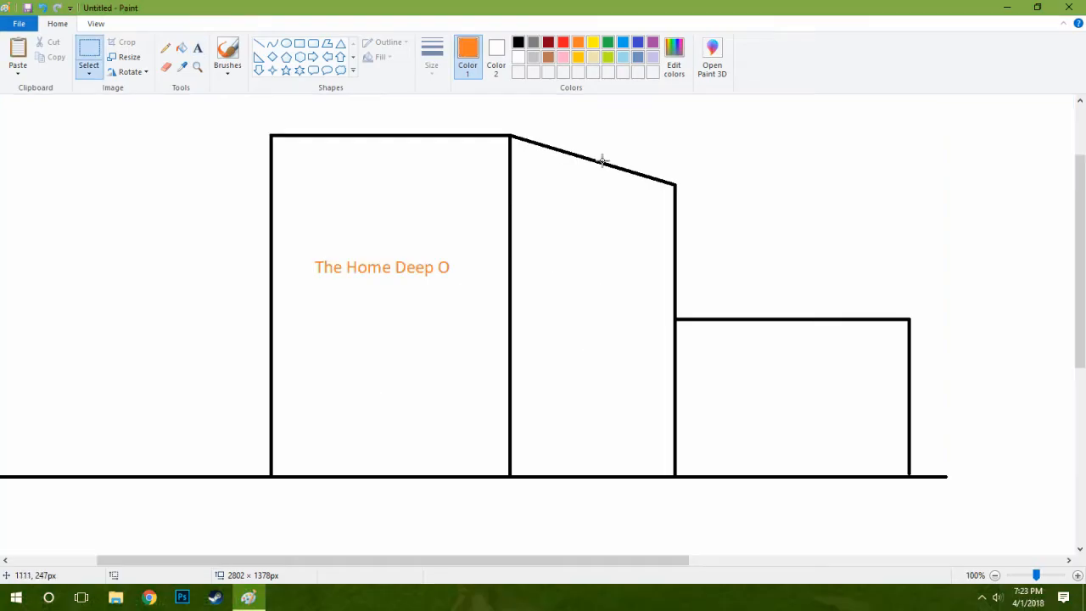
pyautogui.moveTo(907, 202)
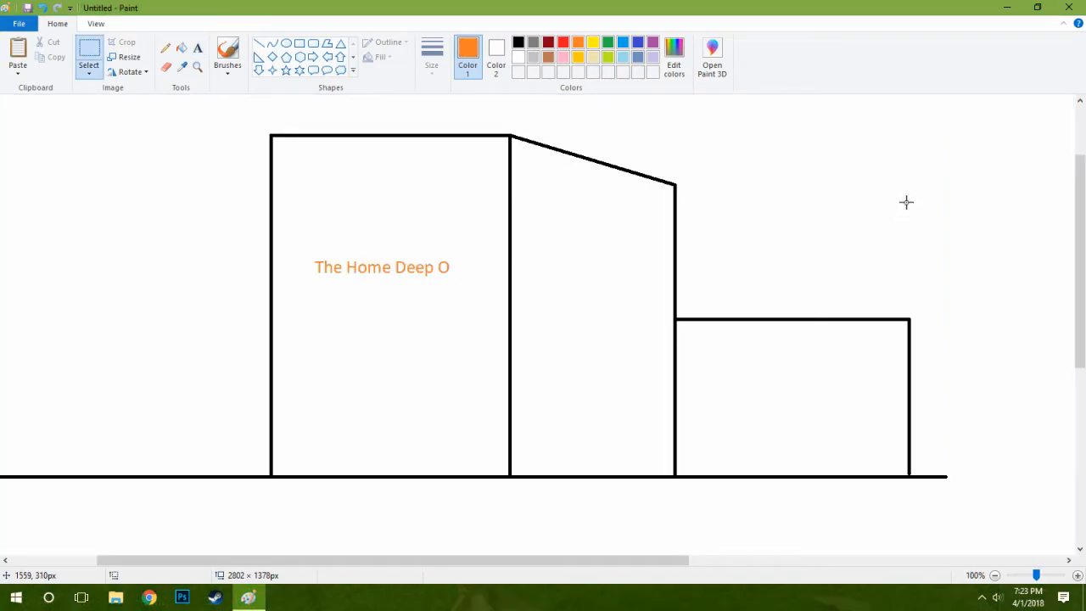
pyautogui.moveTo(1005, 128)
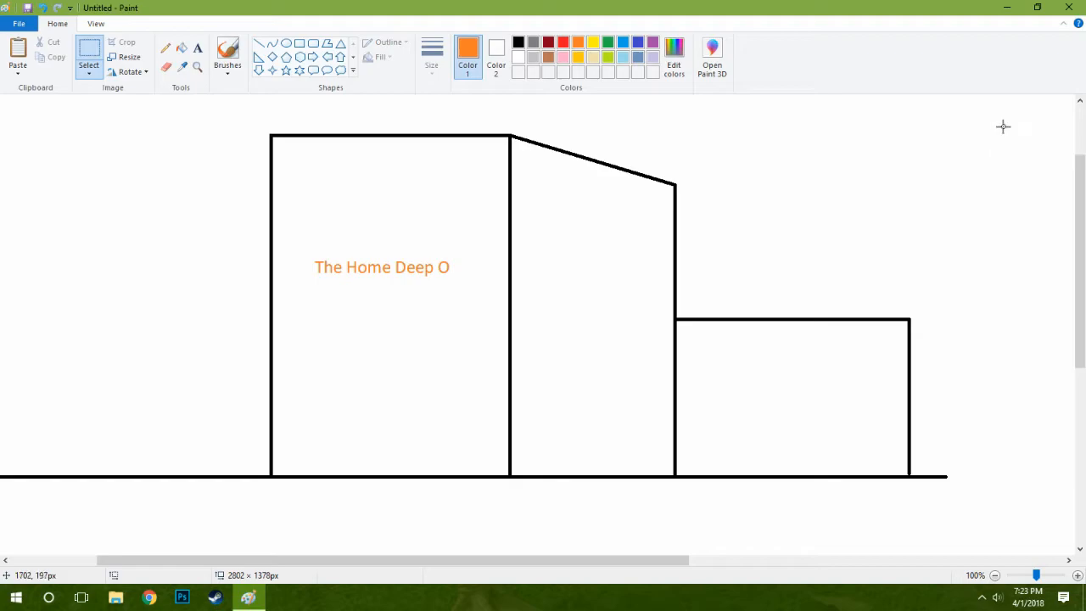
pyautogui.moveTo(1013, 105)
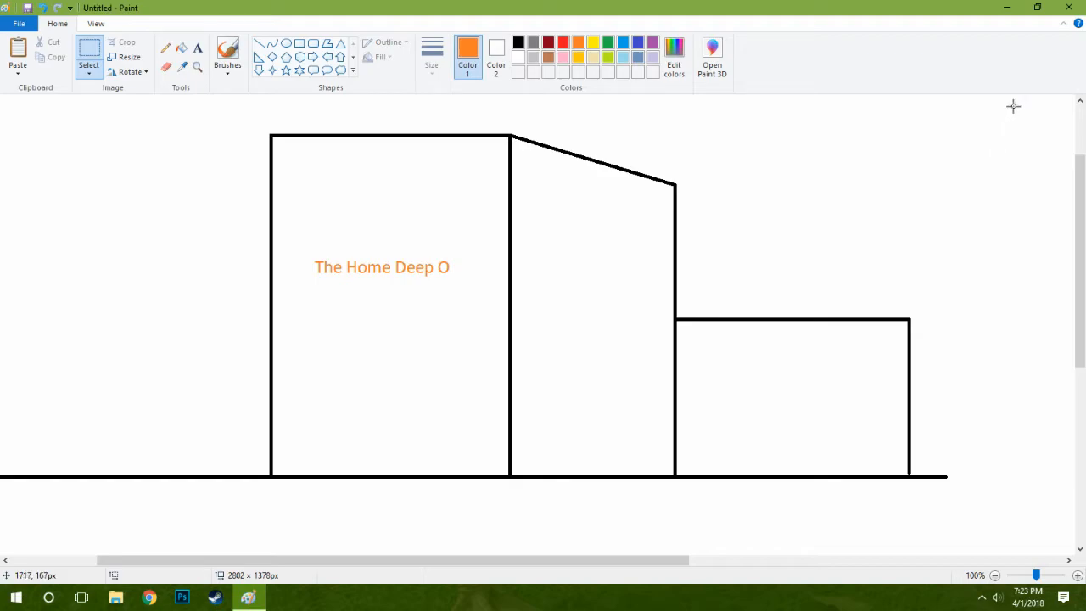
pyautogui.moveTo(1013, 115)
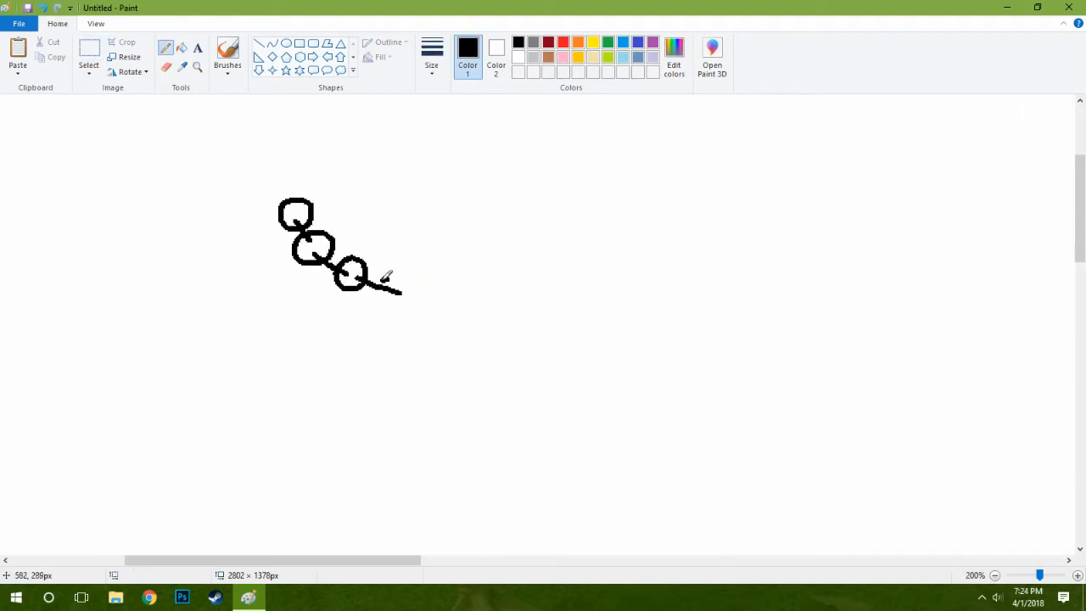
# Draw a row of linked chain loops and stripe the bottom coil.
pyautogui.moveTo(356, 285); pyautogui.dragTo(696, 229)
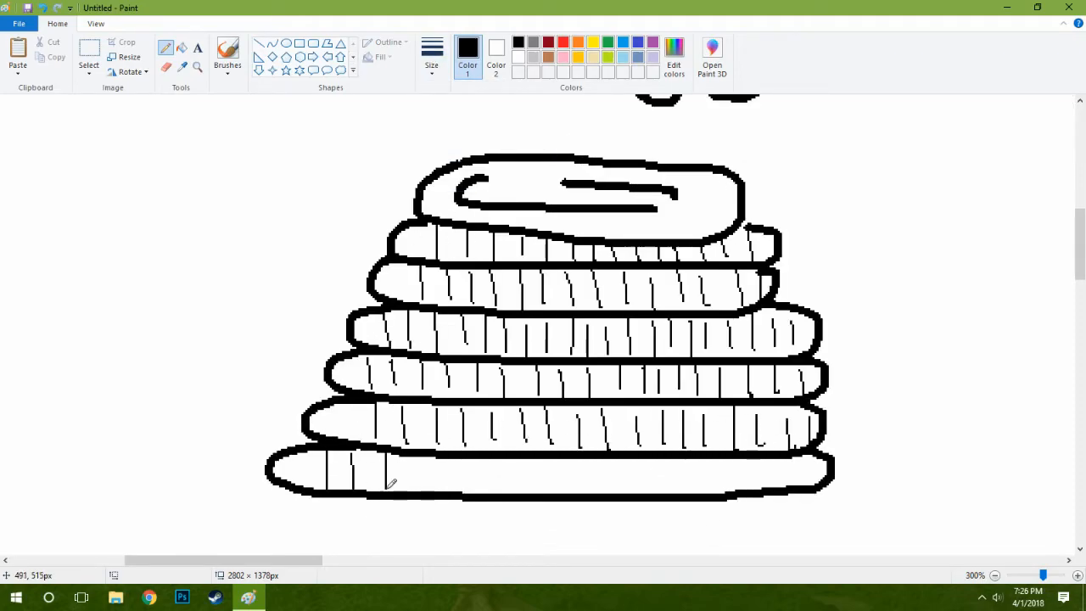
pyautogui.click(700, 471)
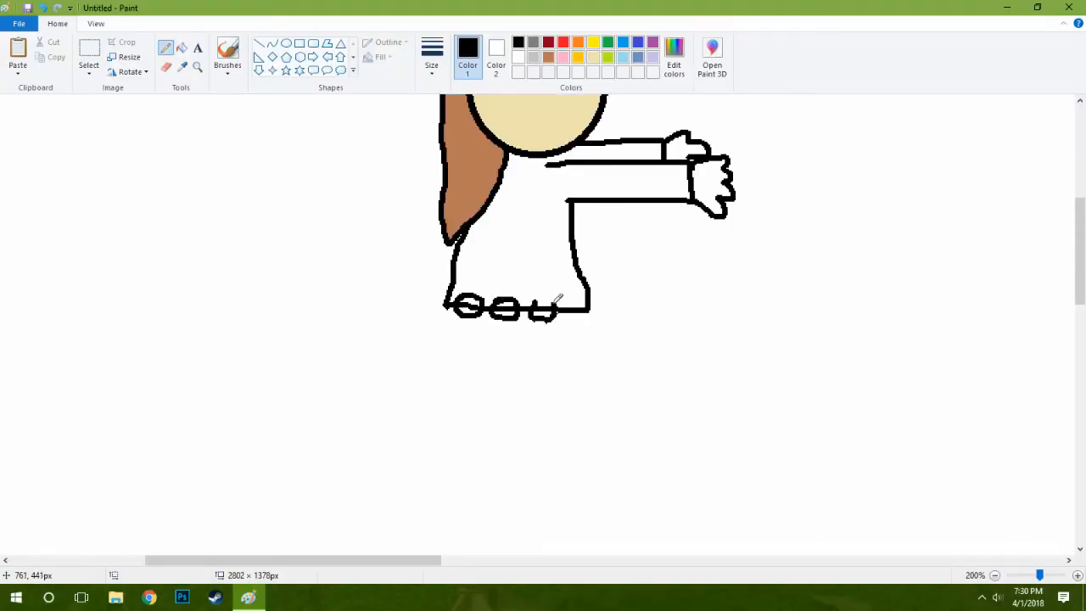
# Draw the chain links running around the figure's feet.
pyautogui.moveTo(560, 303); pyautogui.dragTo(153, 303)
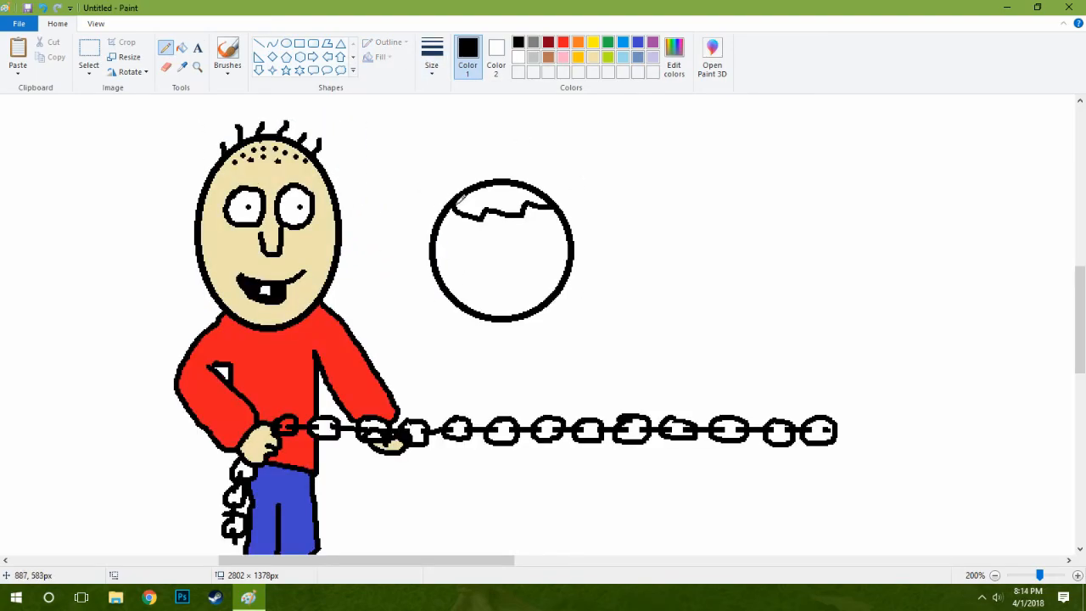
# Type "What's cooking good looking?" into the man's speech bubble.
pyautogui.write('Wa')
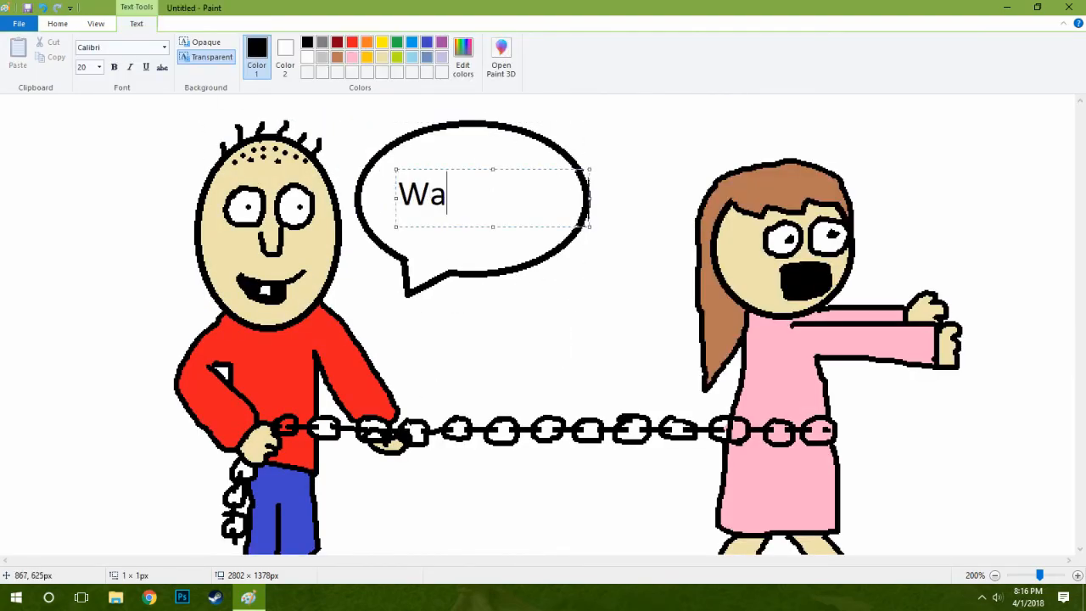
pyautogui.write("What's cooking good looking?")
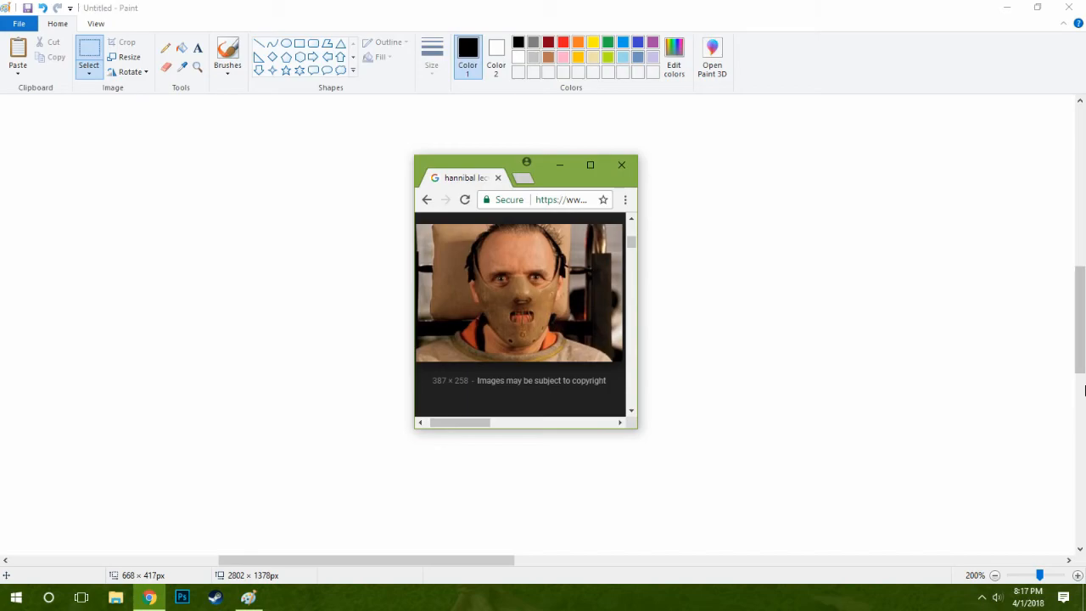
pyautogui.moveTo(985, 364)
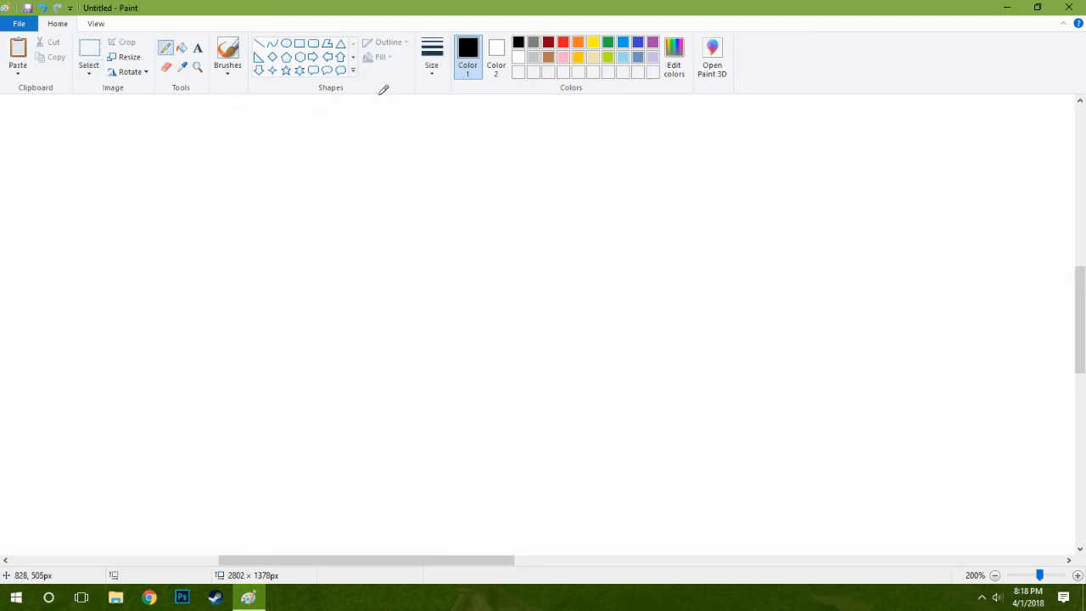
pyautogui.moveTo(336, 271)
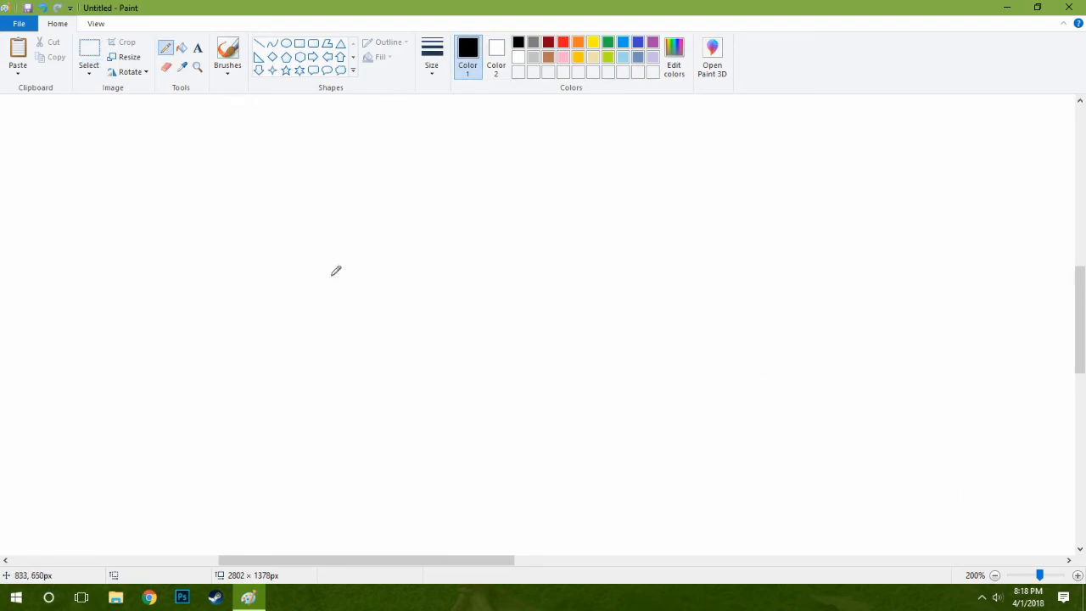
pyautogui.moveTo(173, 161)
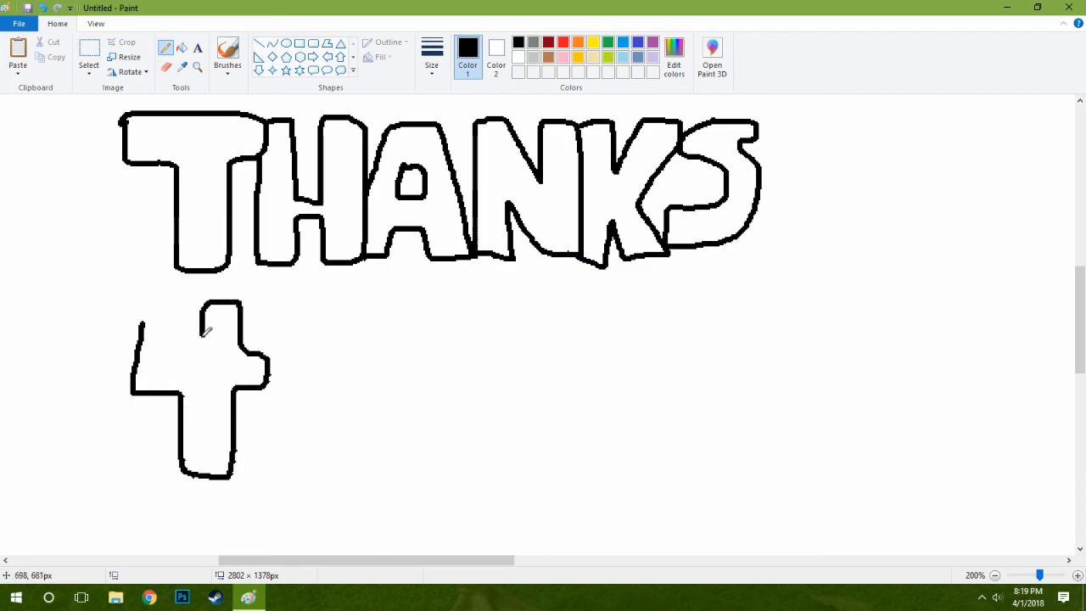
# Outline the hollow block letters of WATCHING after 'THANKS 4'.
pyautogui.moveTo(319, 319); pyautogui.dragTo(628, 433)
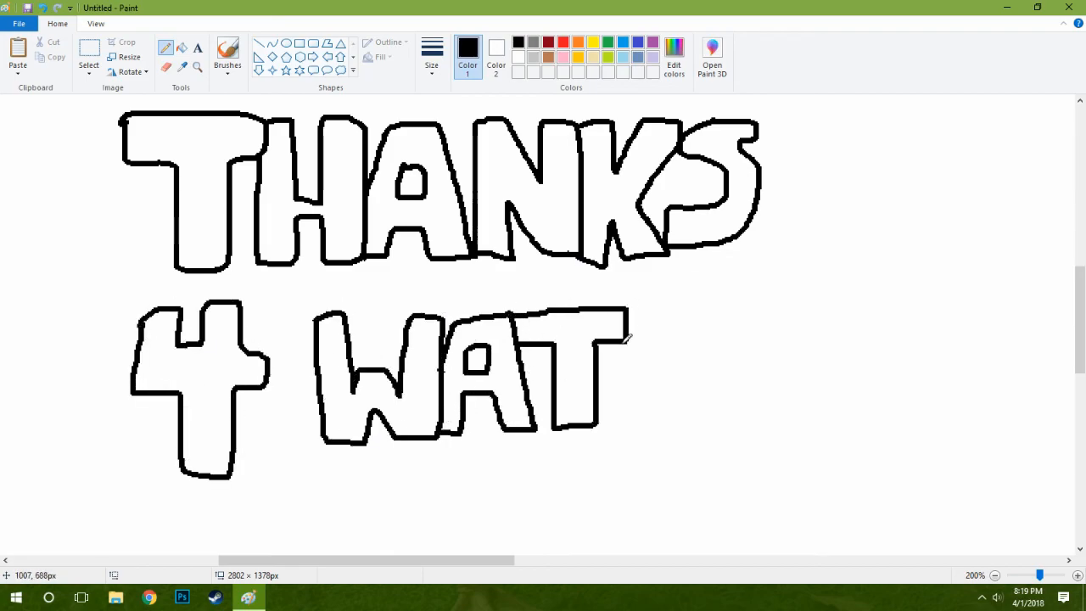